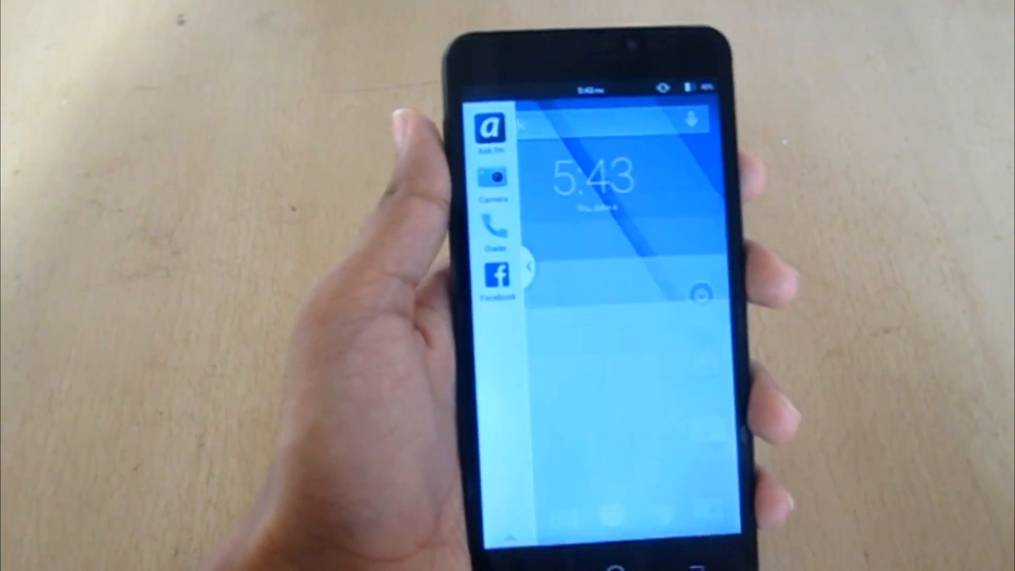
# - Launch Ask.fm from the sidebar, landing on its No internet connection splash screen
pyautogui.click(499, 275)
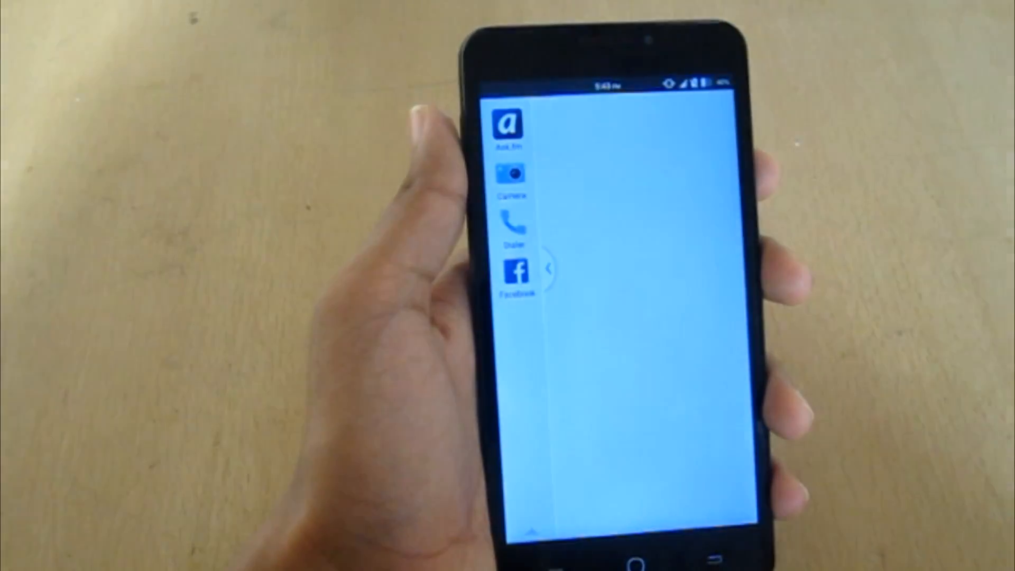
pyautogui.click(508, 126)
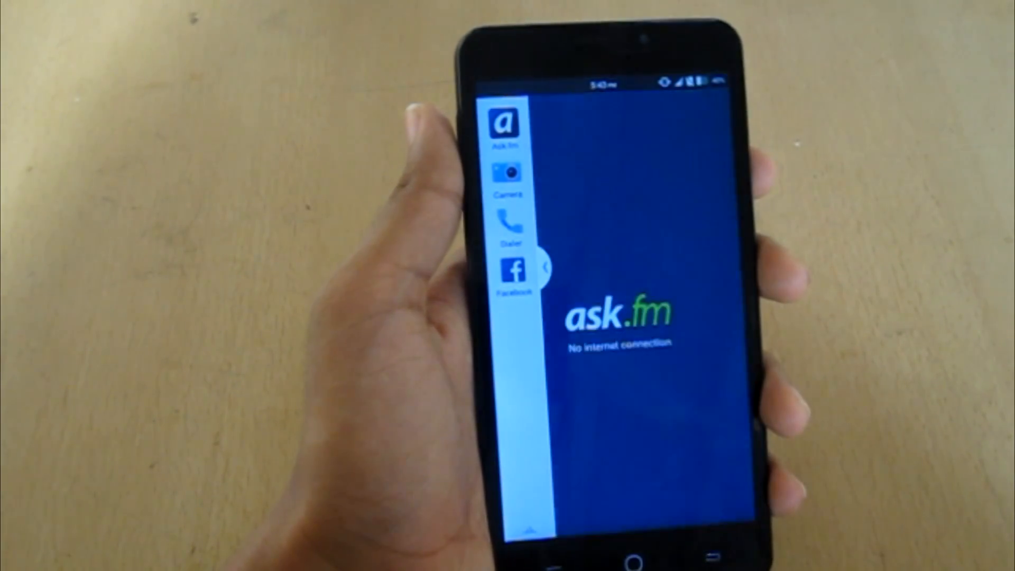